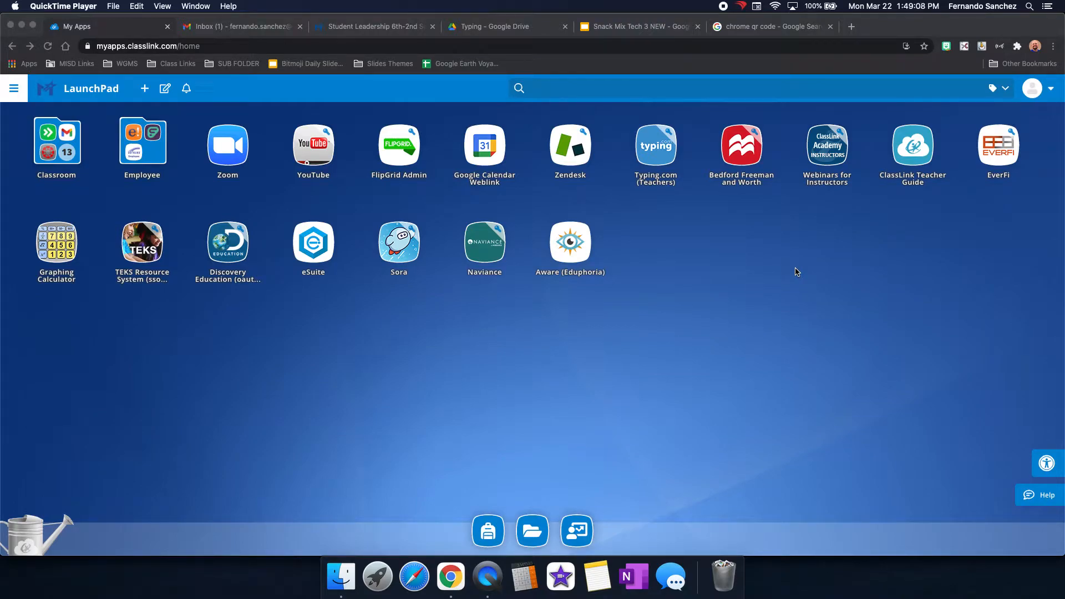
pyautogui.moveTo(510, 333)
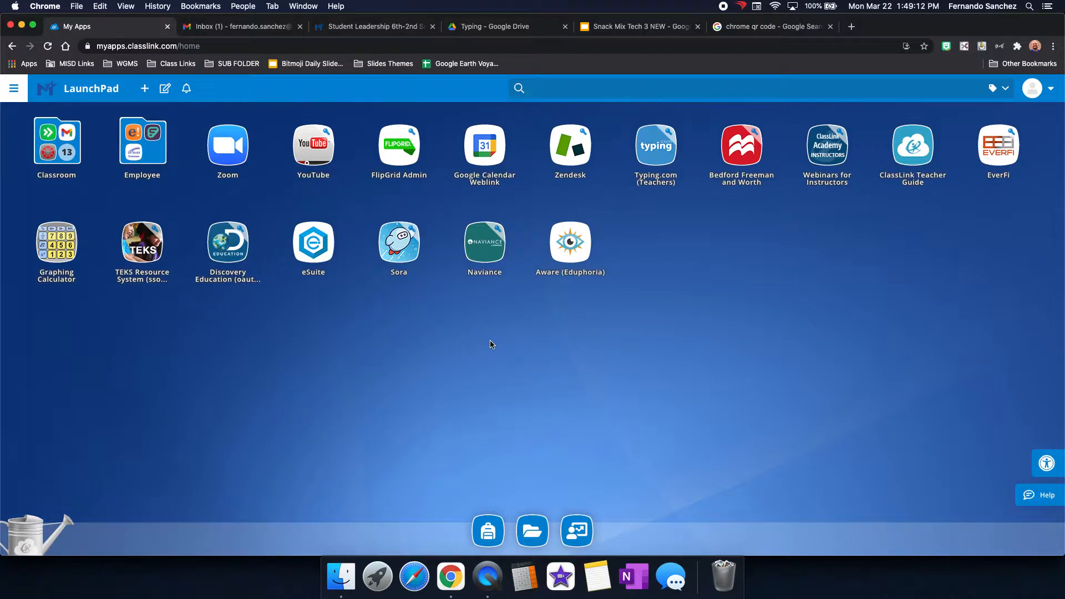
pyautogui.moveTo(463, 351)
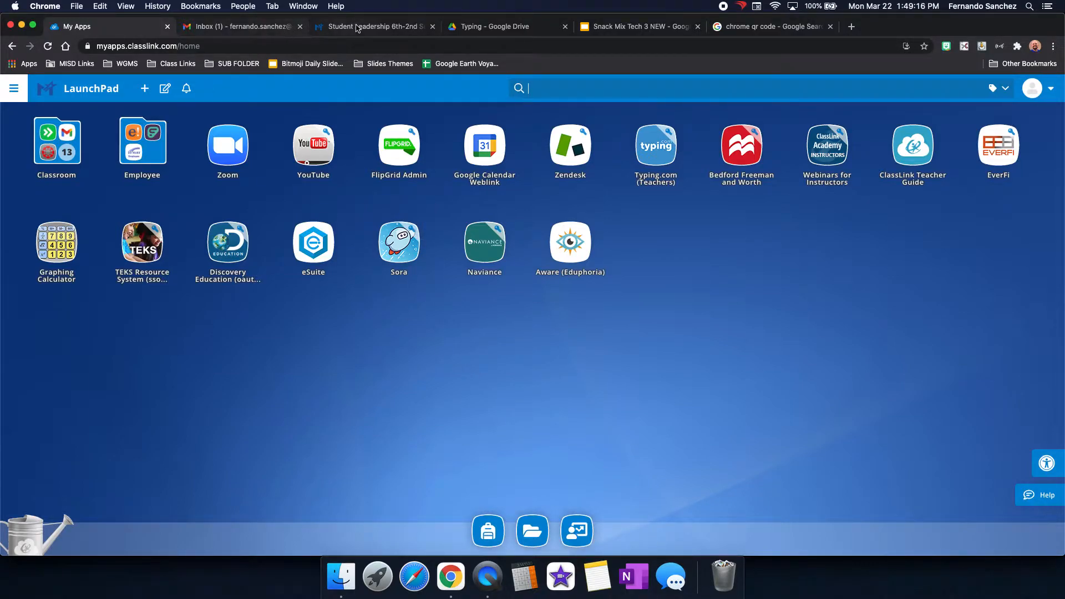
pyautogui.moveTo(771, 27)
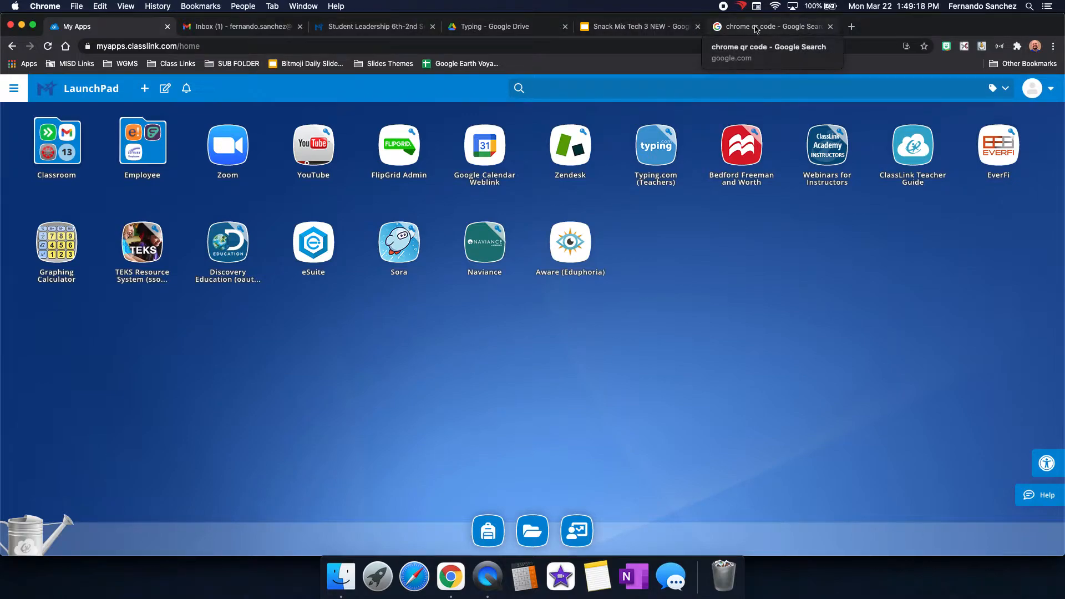
# Put the My Apps tab into a new tab group named 'Teacher Stuff'.
pyautogui.click(237, 63)
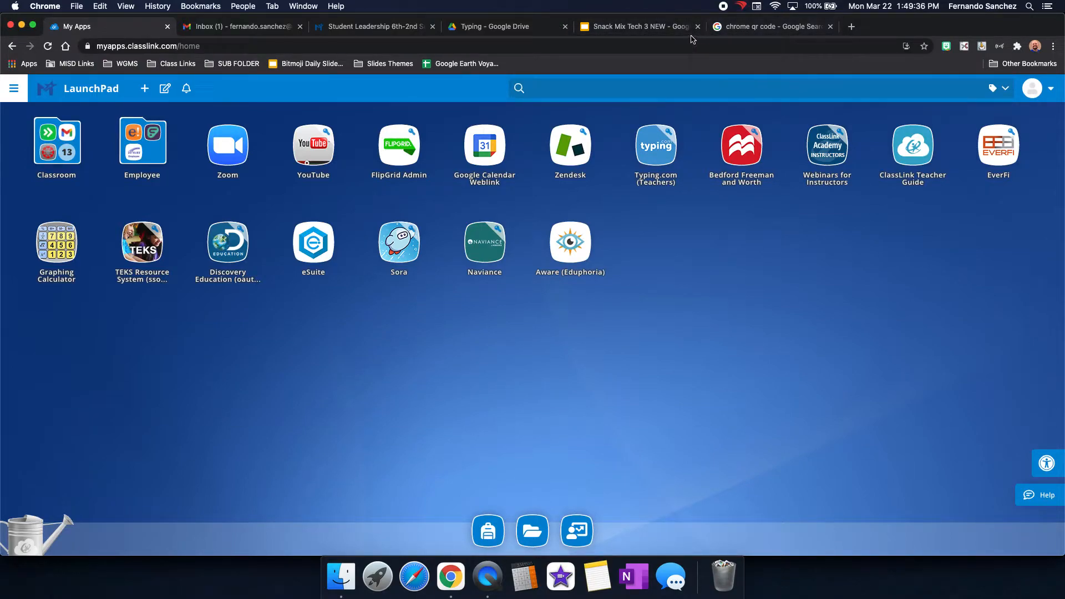
pyautogui.moveTo(79, 26)
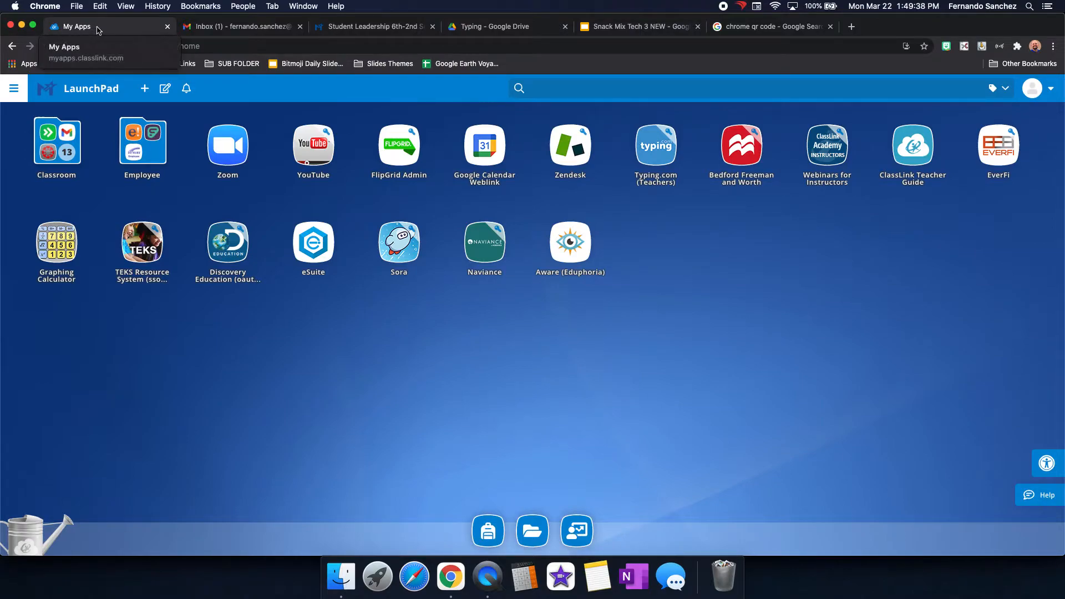
pyautogui.rightClick(75, 26)
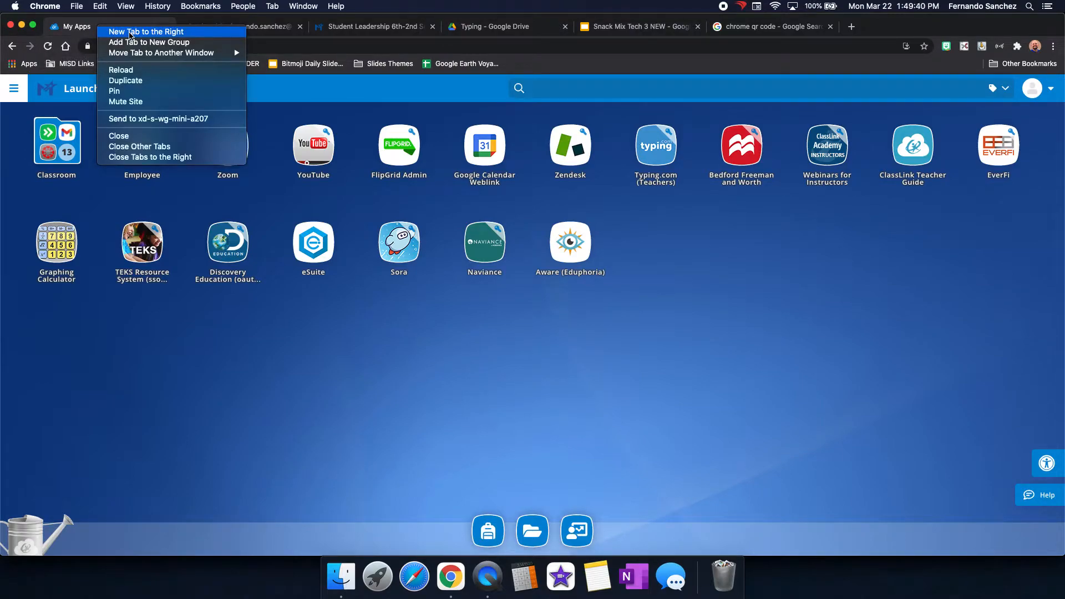
pyautogui.moveTo(148, 42)
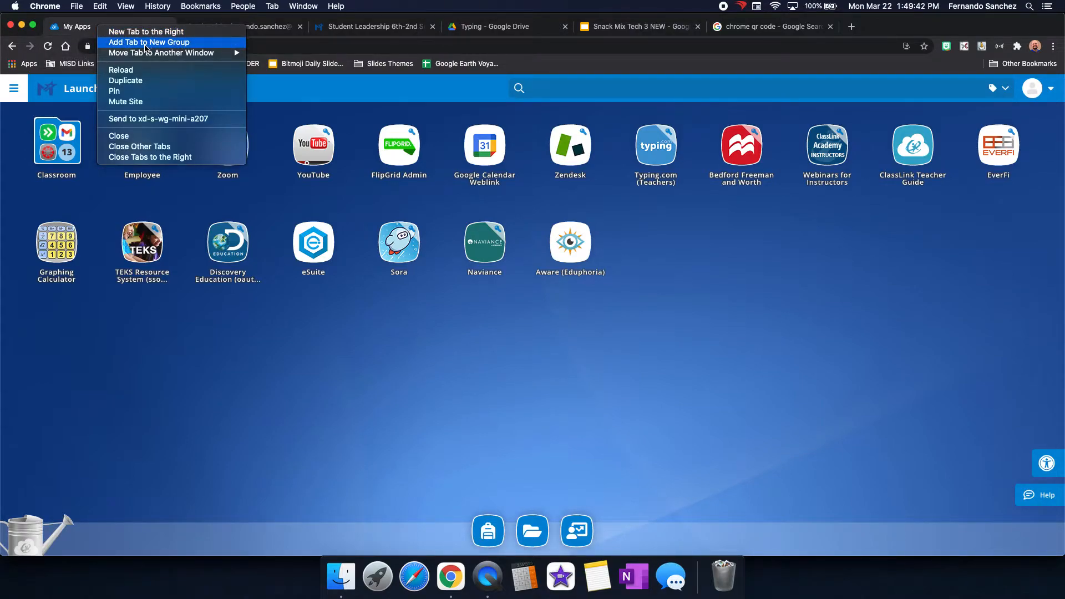
pyautogui.click(149, 42)
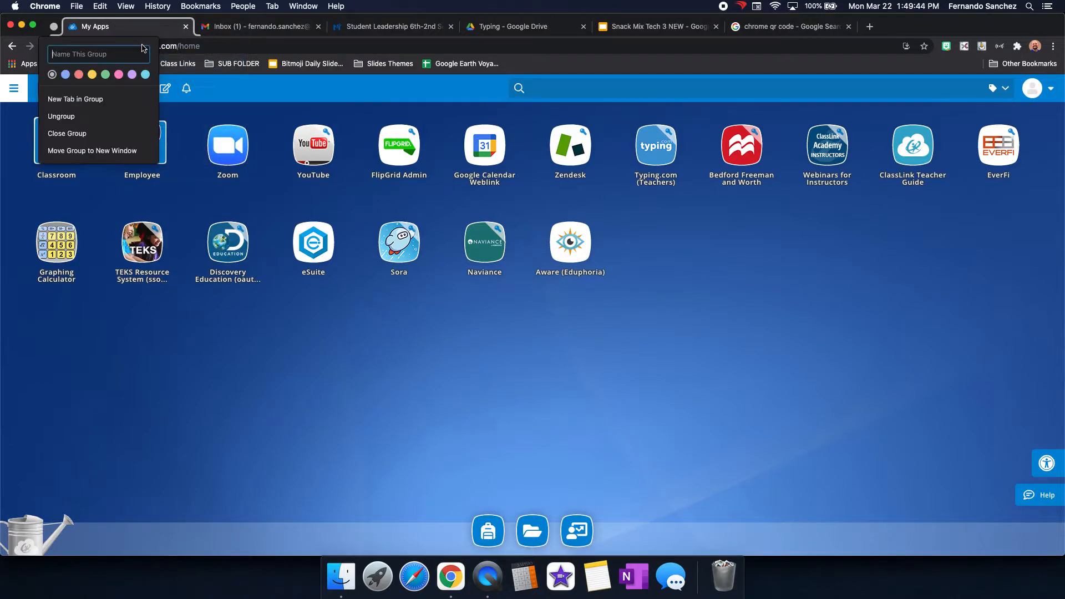
pyautogui.write('Teacher Stuff')
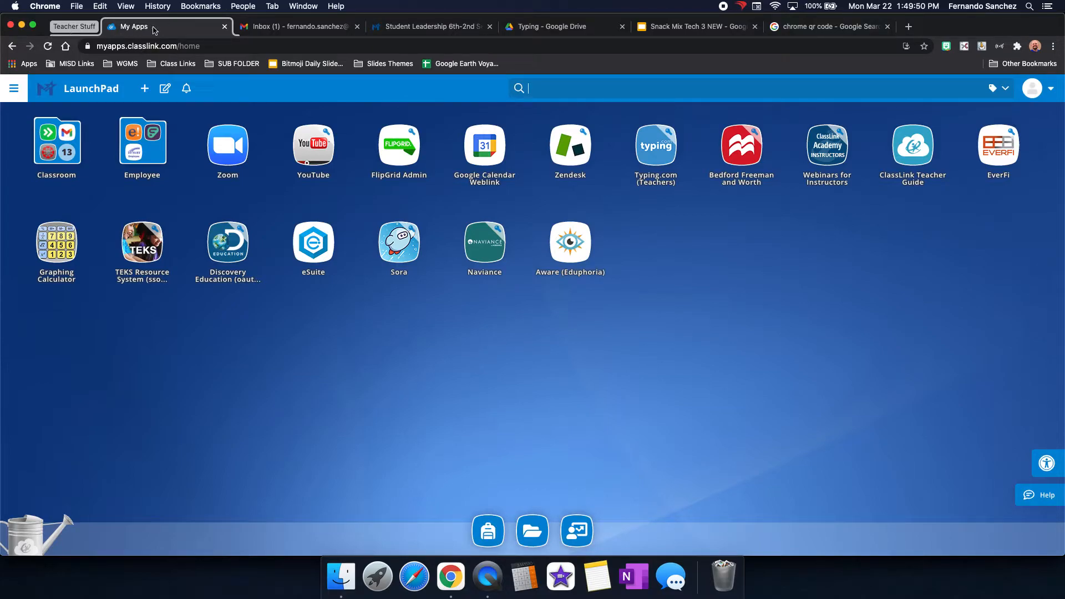
# Switch to another tab and bring up the Typing Drive tab's options for grouping.
pyautogui.click(296, 27)
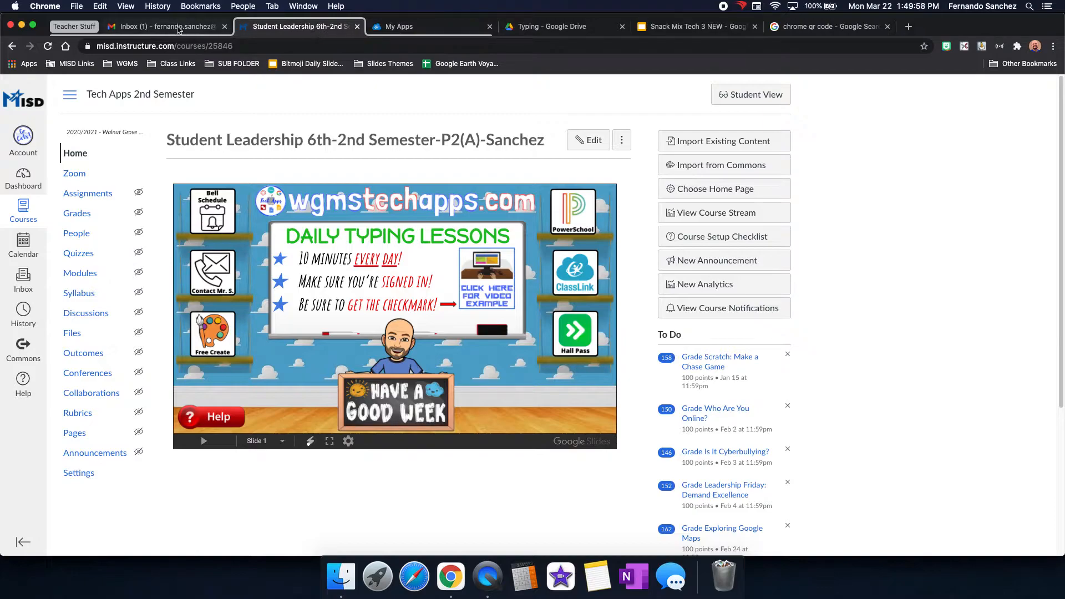
pyautogui.rightClick(550, 26)
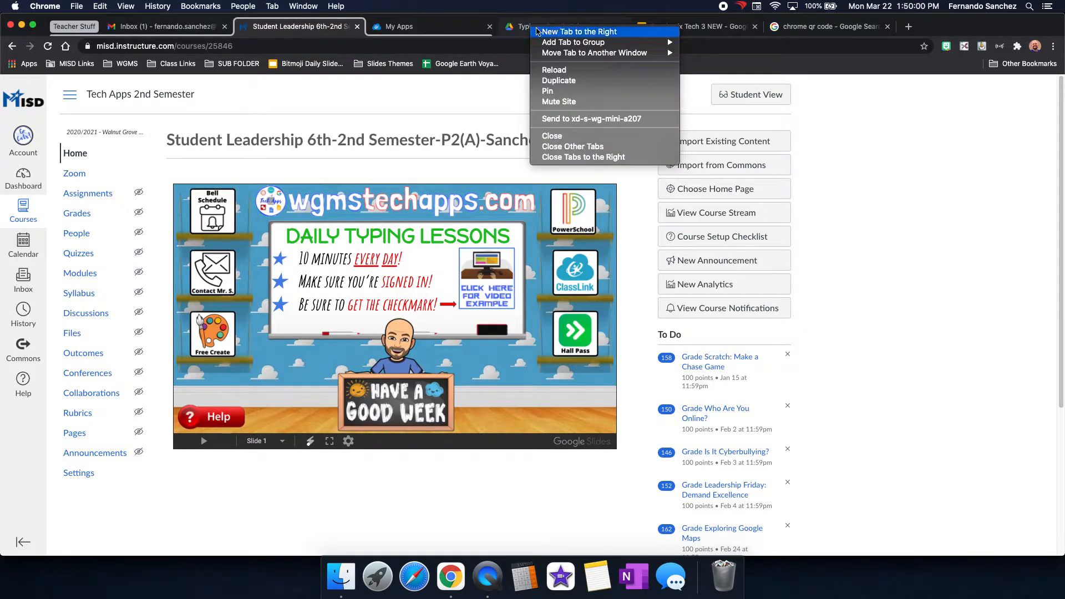
pyautogui.moveTo(573, 43)
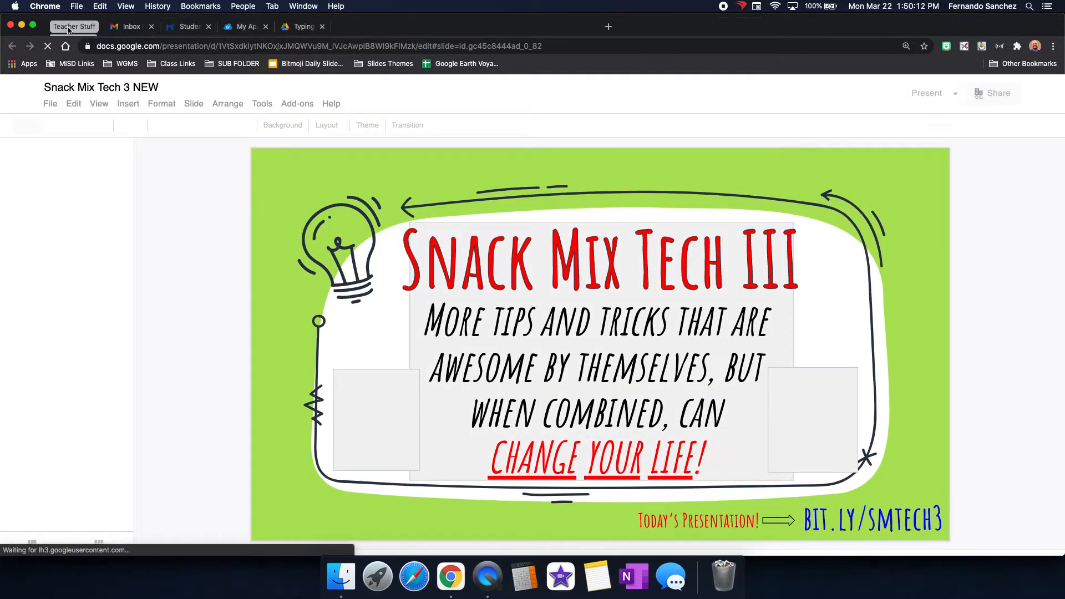
# Give the Snack Mix slides tab its own new group named 'Snack Mix'.
pyautogui.rightClick(136, 27)
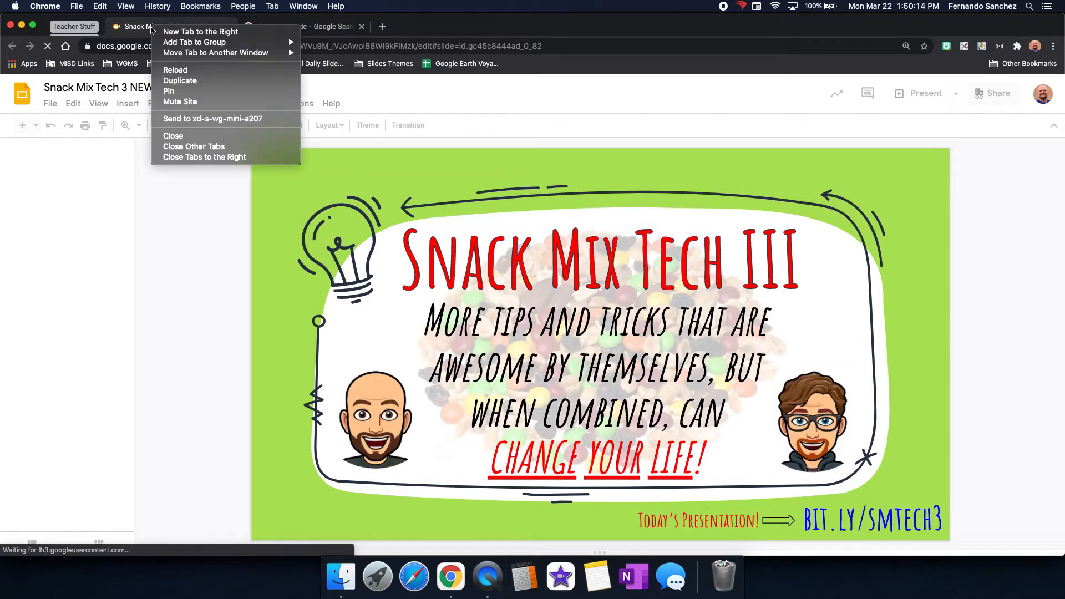
pyautogui.moveTo(200, 31)
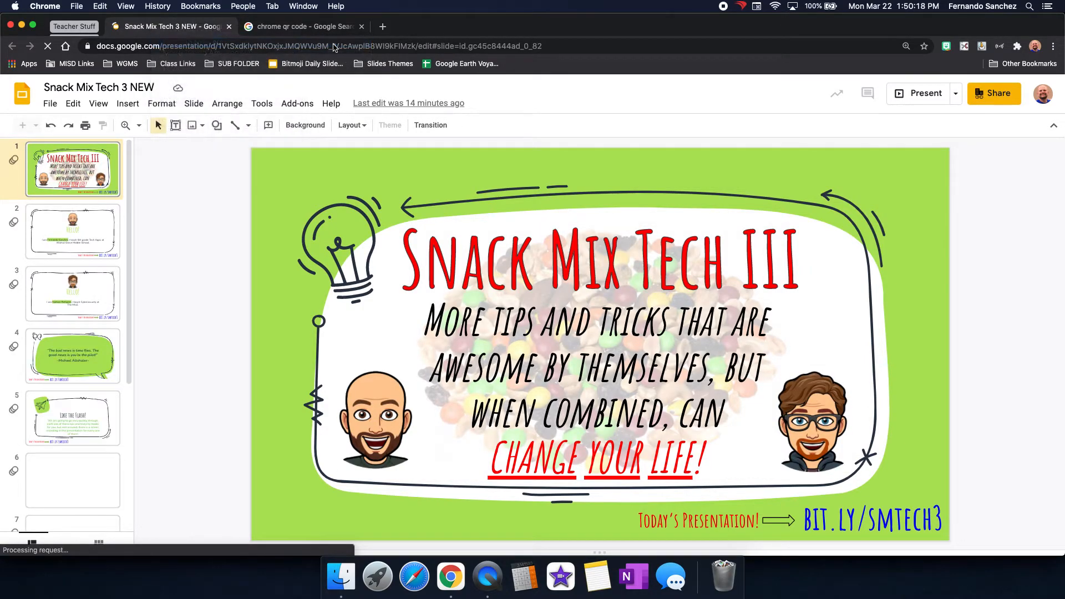
pyautogui.rightClick(169, 26)
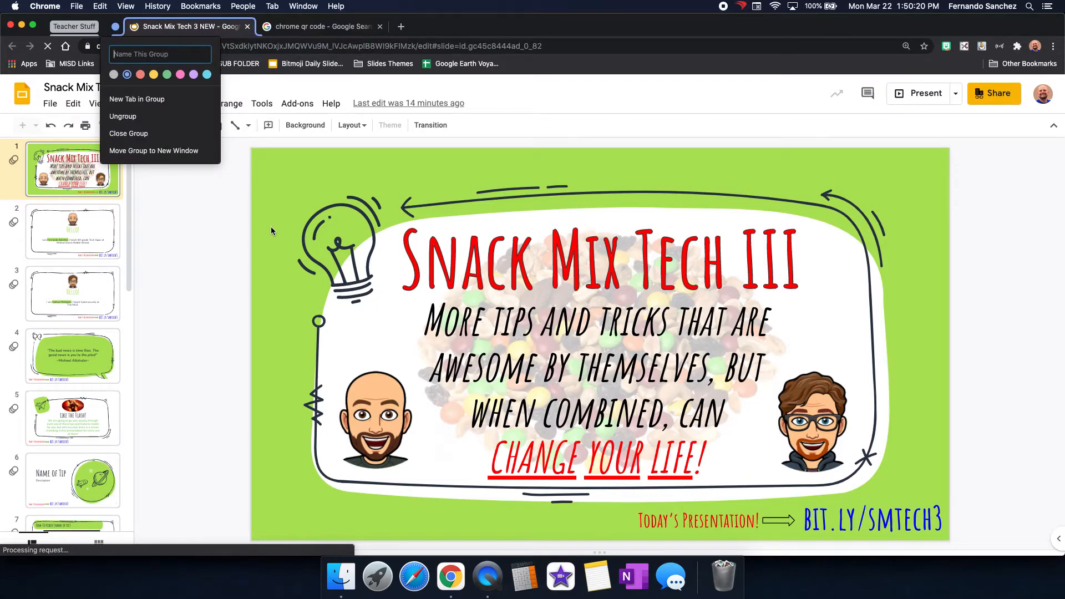
pyautogui.write('Snack Mix')
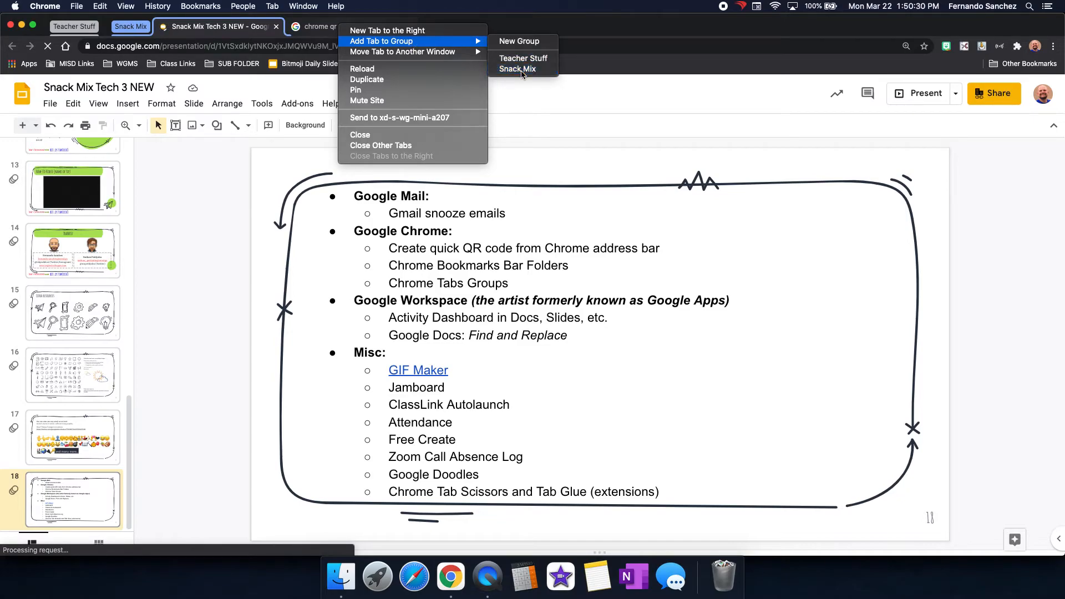
# Add the chrome qr code search tab to Snack Mix and view its results.
pyautogui.click(517, 69)
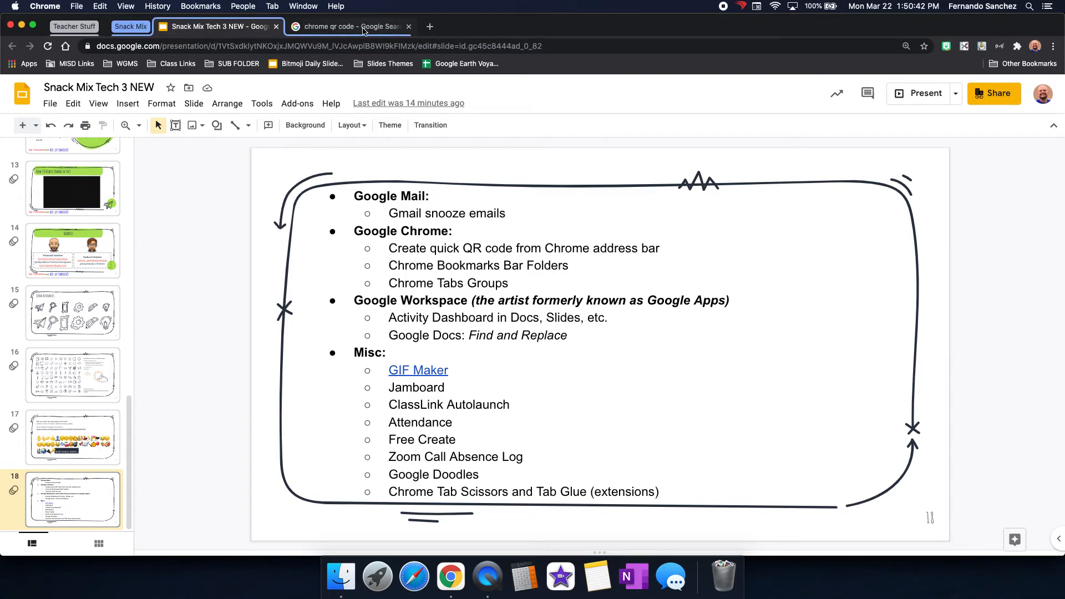
pyautogui.click(348, 27)
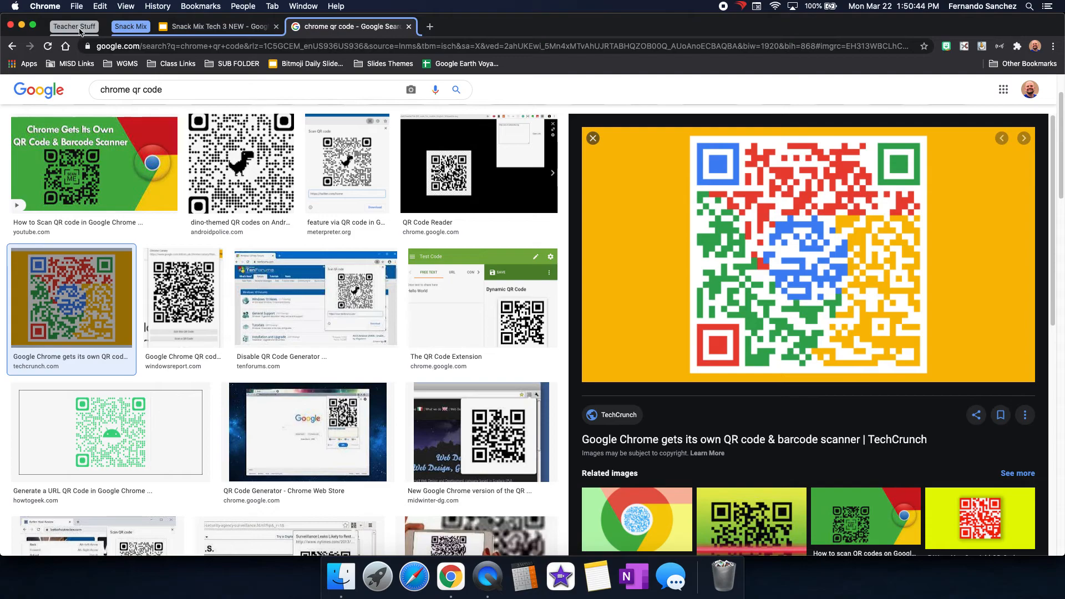